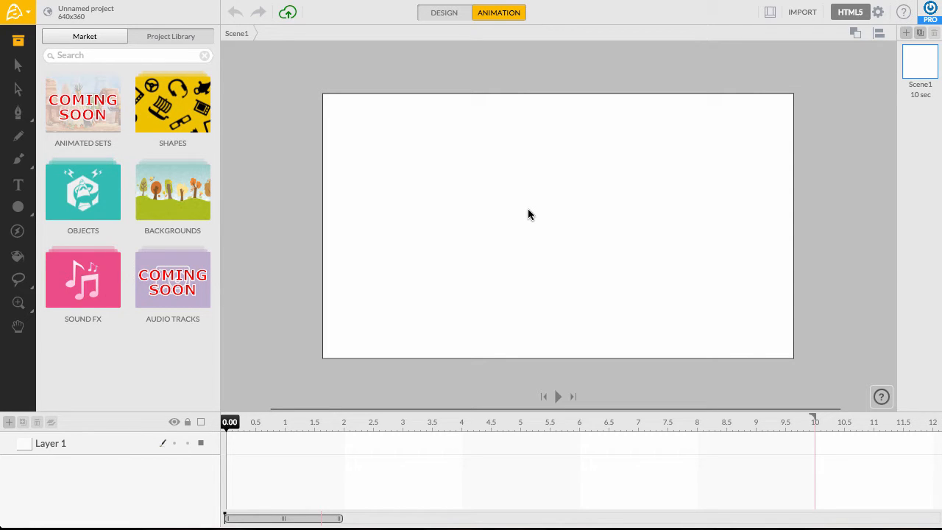
pyautogui.moveTo(530, 211)
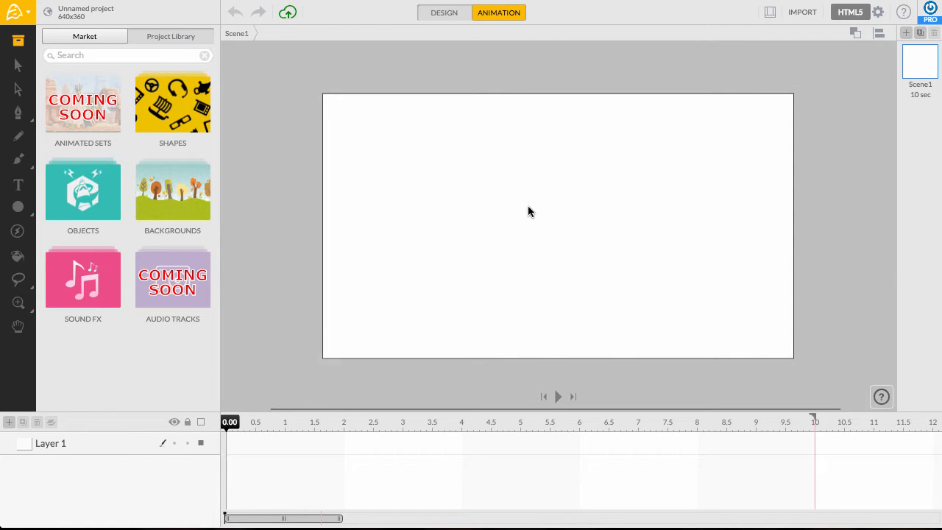
# - Choose the Pencil tool for freehand line drawing
pyautogui.click(18, 136)
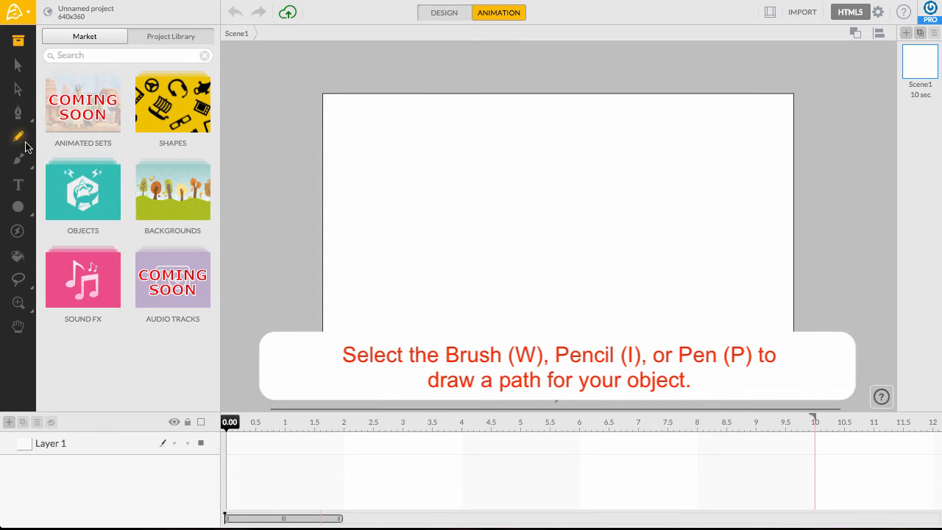
# - Draw a wavy freehand line from upper left to lower right and select it
pyautogui.click(18, 135)
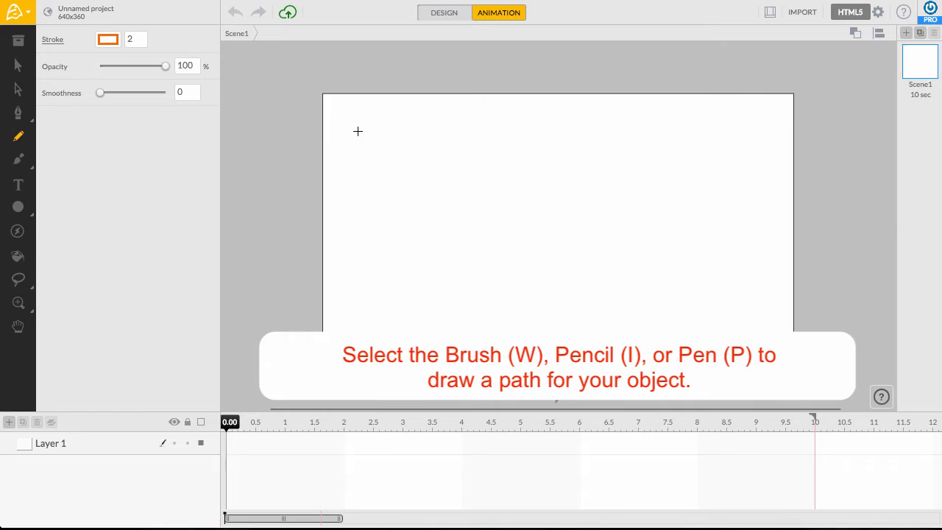
pyautogui.moveTo(359, 131); pyautogui.dragTo(503, 233)
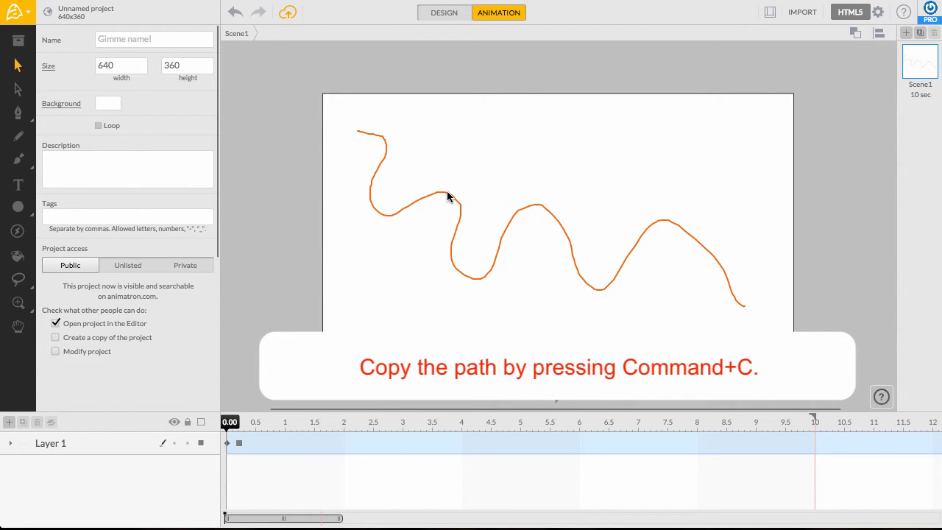
pyautogui.click(451, 198)
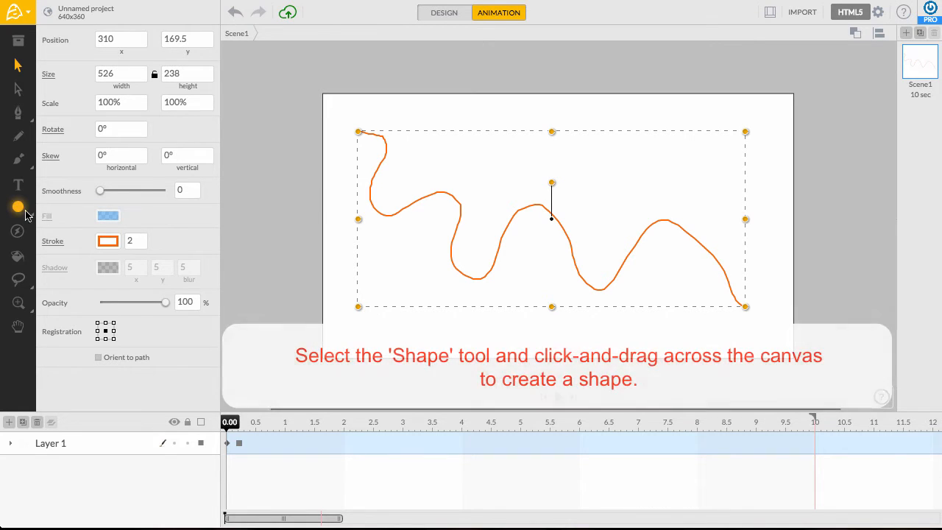
# - Create a blue star and snap it to the wavy path so it rides to the end
pyautogui.click(18, 206)
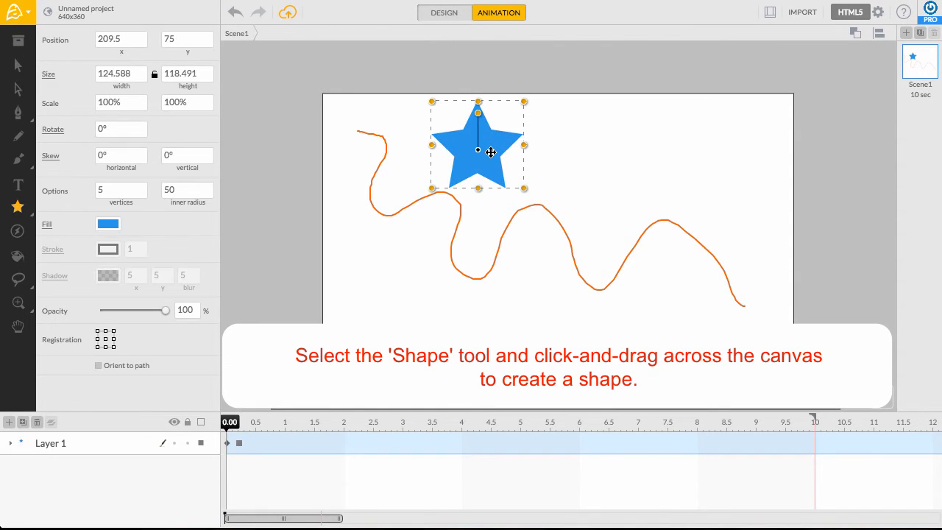
pyautogui.rightClick(489, 152)
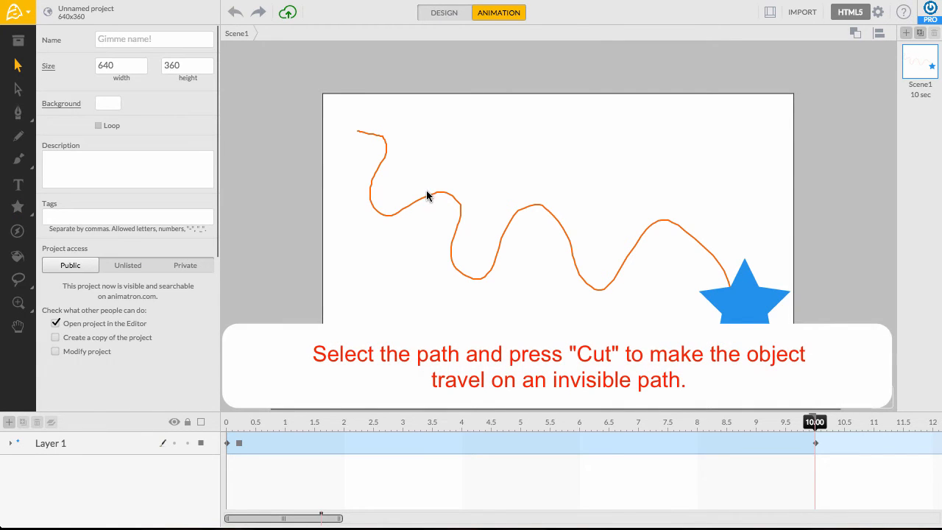
# - Cut the wavy path and play back the star moving along the invisible route
pyautogui.rightClick(428, 196)
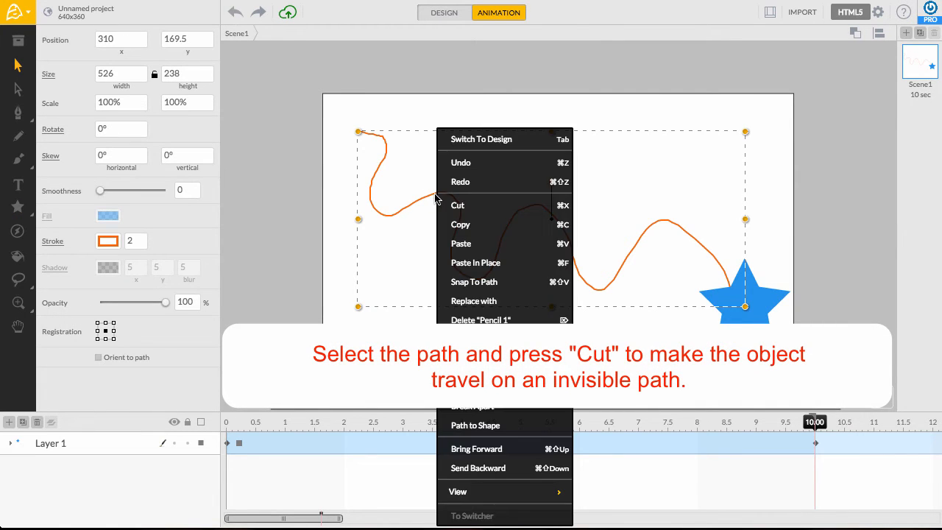
pyautogui.moveTo(459, 206)
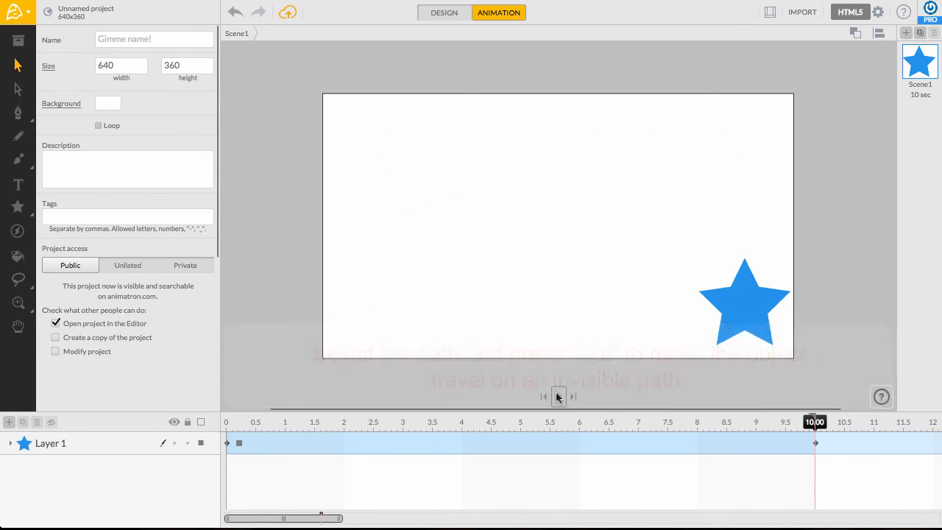
pyautogui.click(556, 397)
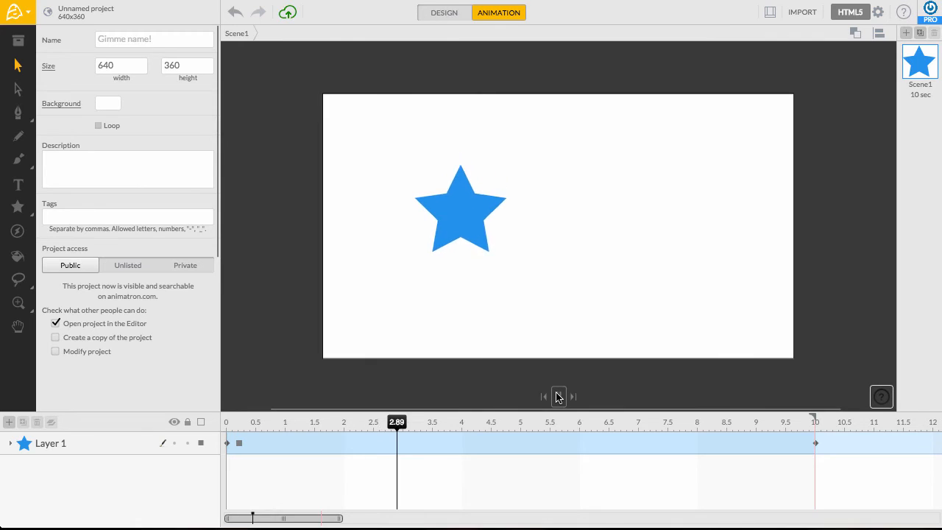